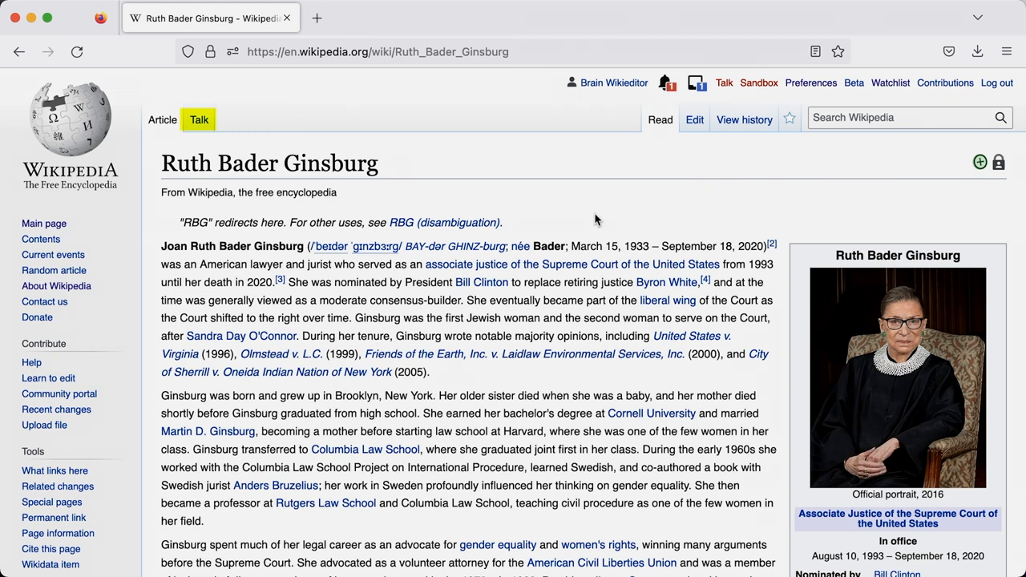
# - Open the article's Talk page and scroll past the banners to the Military spouse thread
pyautogui.click(198, 120)
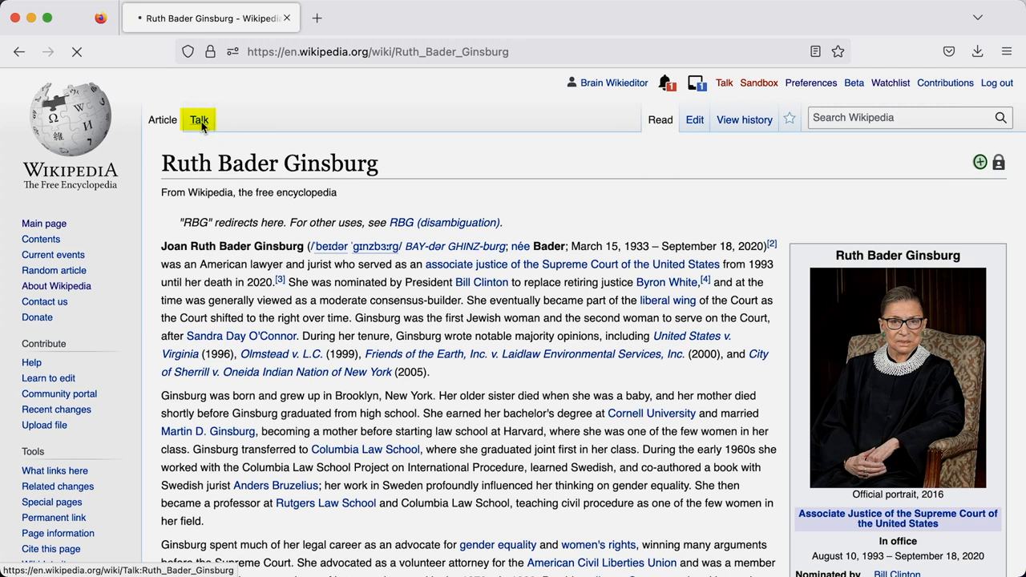
pyautogui.click(199, 120)
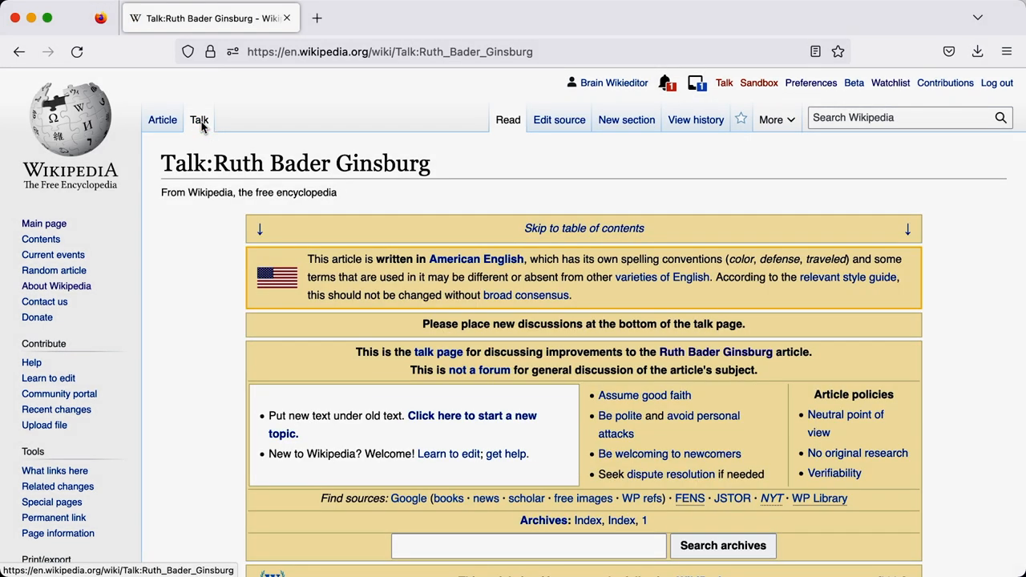
pyautogui.scroll(-3)
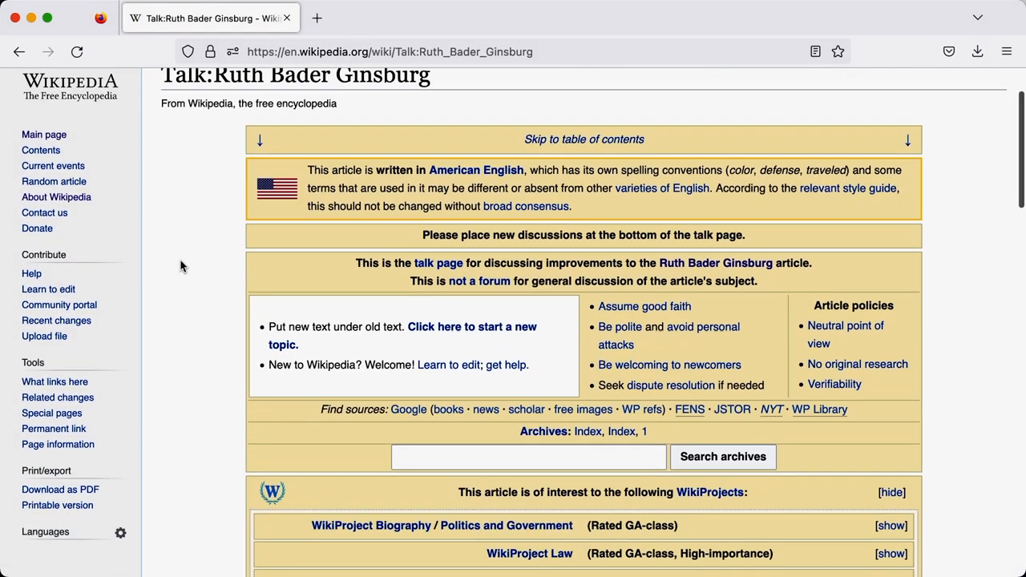
pyautogui.scroll(-3)
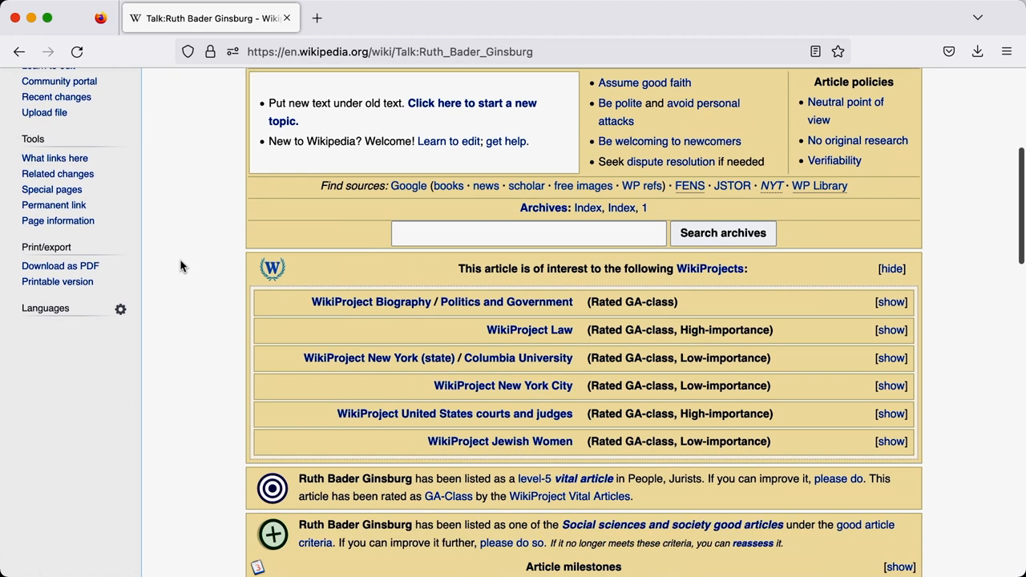
pyautogui.scroll(-3)
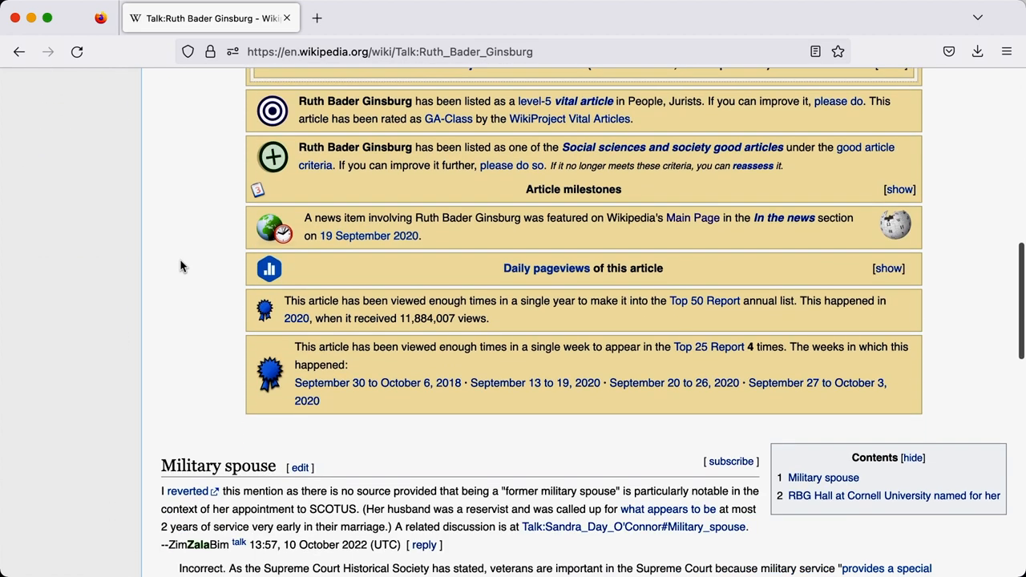
pyautogui.scroll(-3)
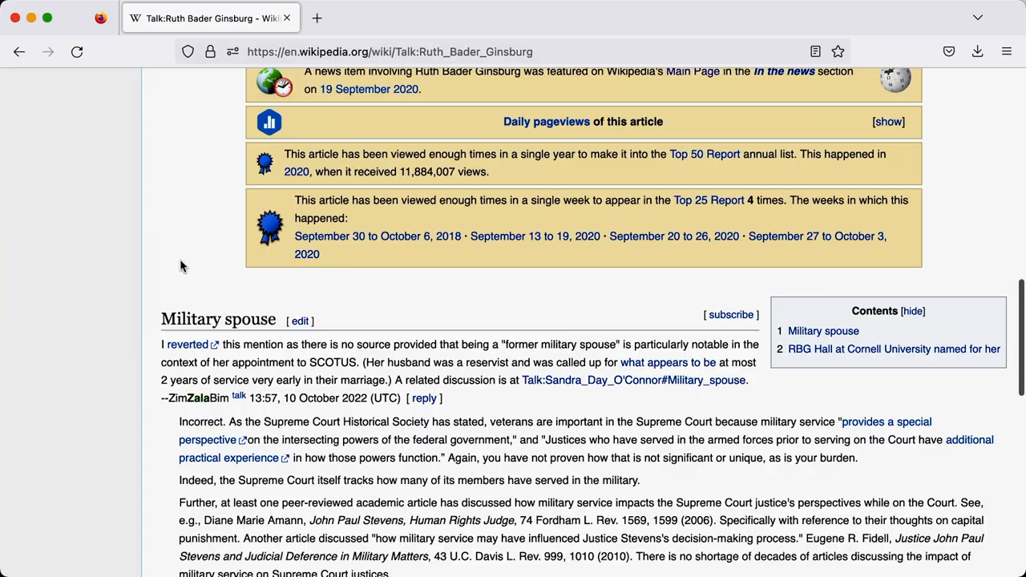
pyautogui.scroll(-3)
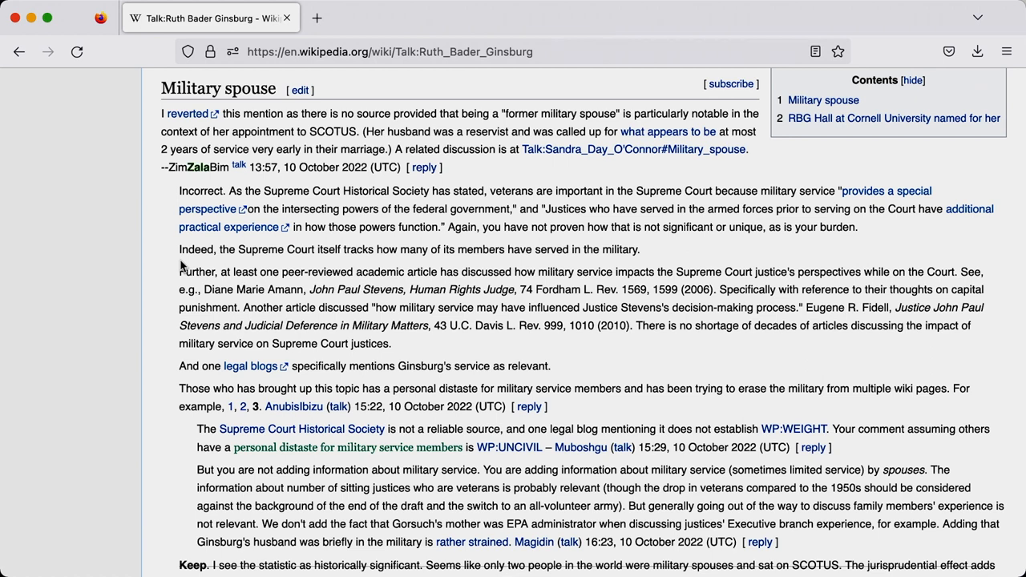
# - Return to the article, open it in the visual editor, and dismiss the semi-protection notice
pyautogui.click(163, 120)
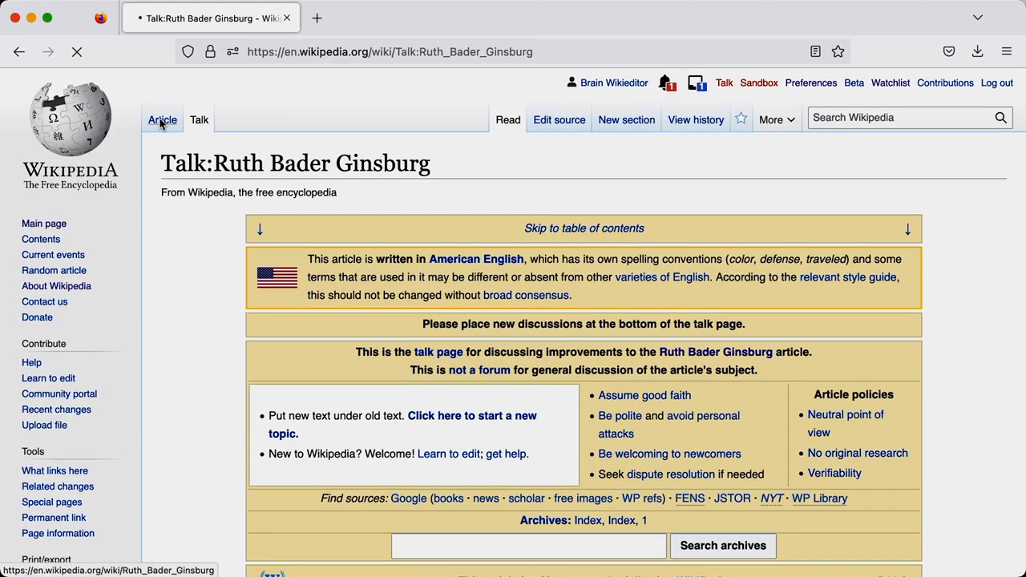
pyautogui.click(161, 119)
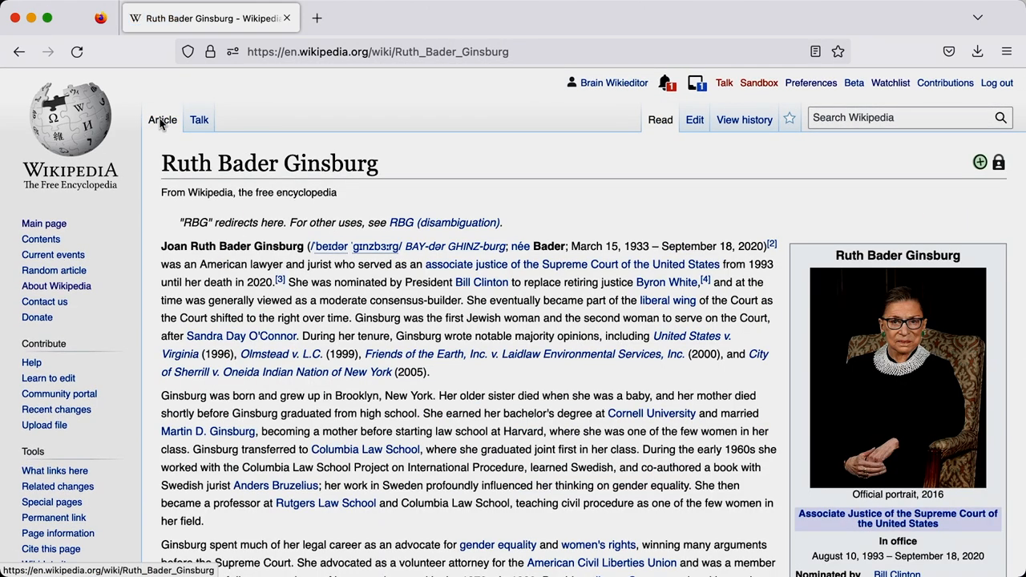
pyautogui.click(694, 120)
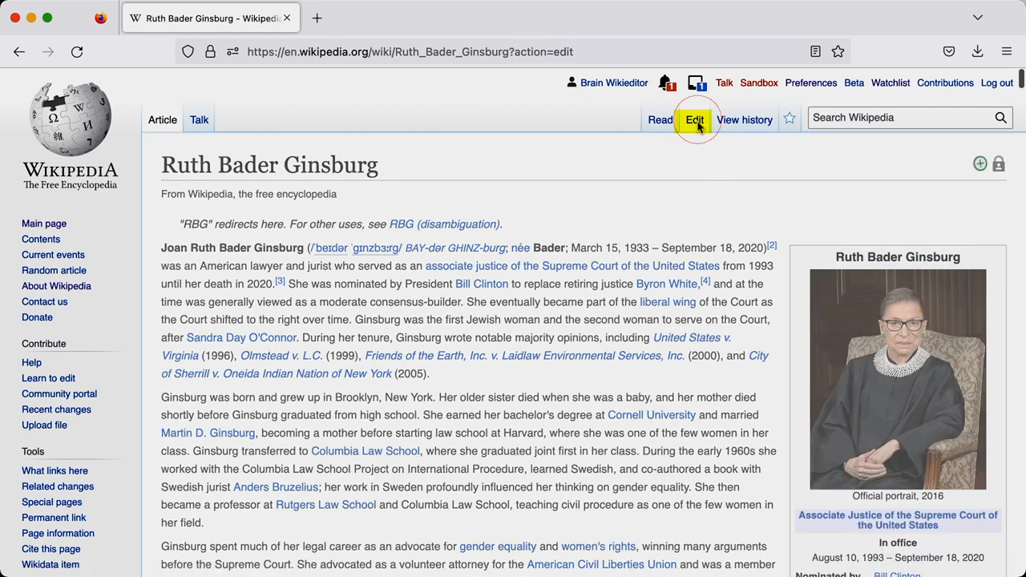
pyautogui.click(694, 119)
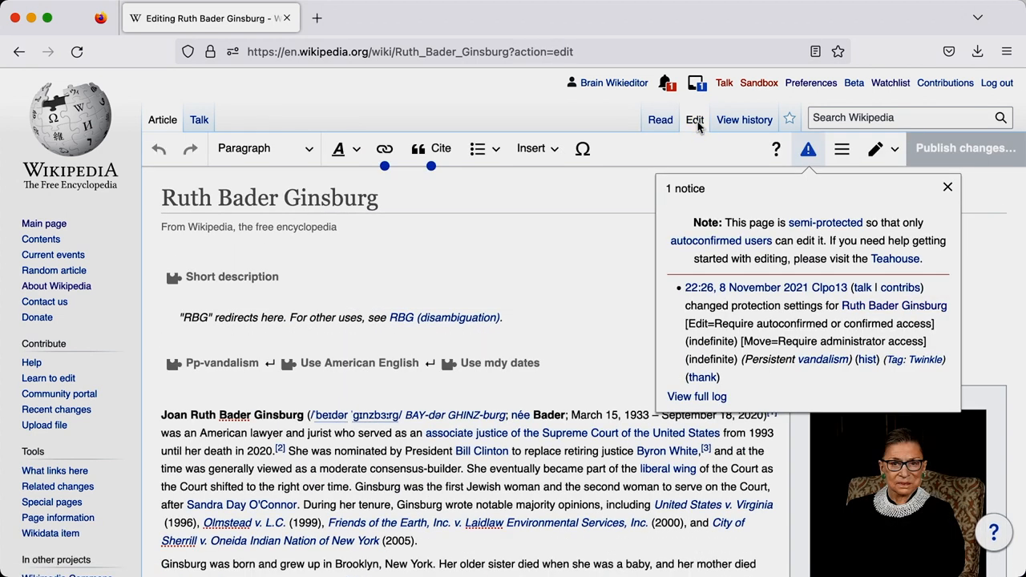
pyautogui.click(947, 187)
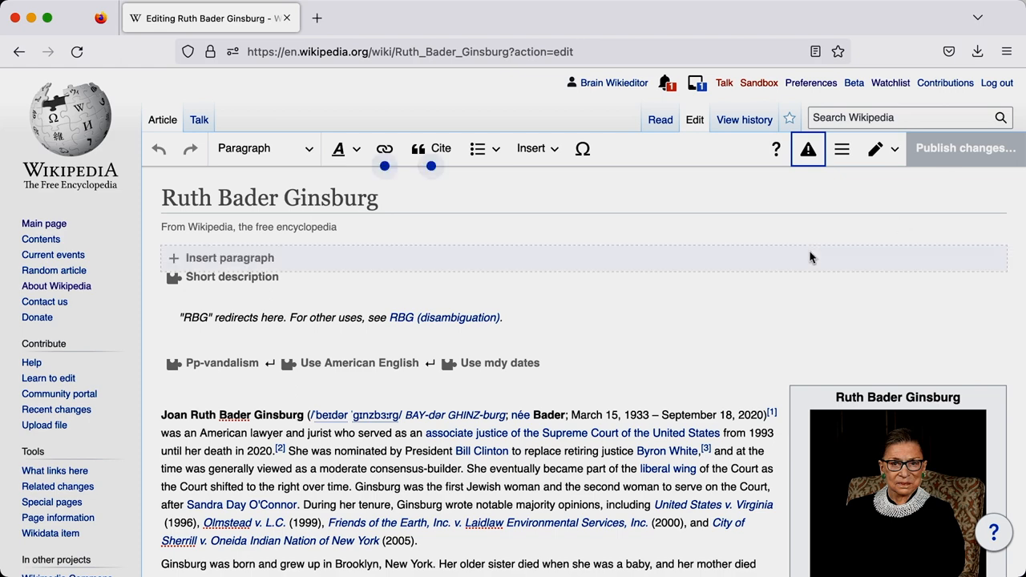
# - Leave the visual editor and go back to reading the article
pyautogui.scroll(-3)
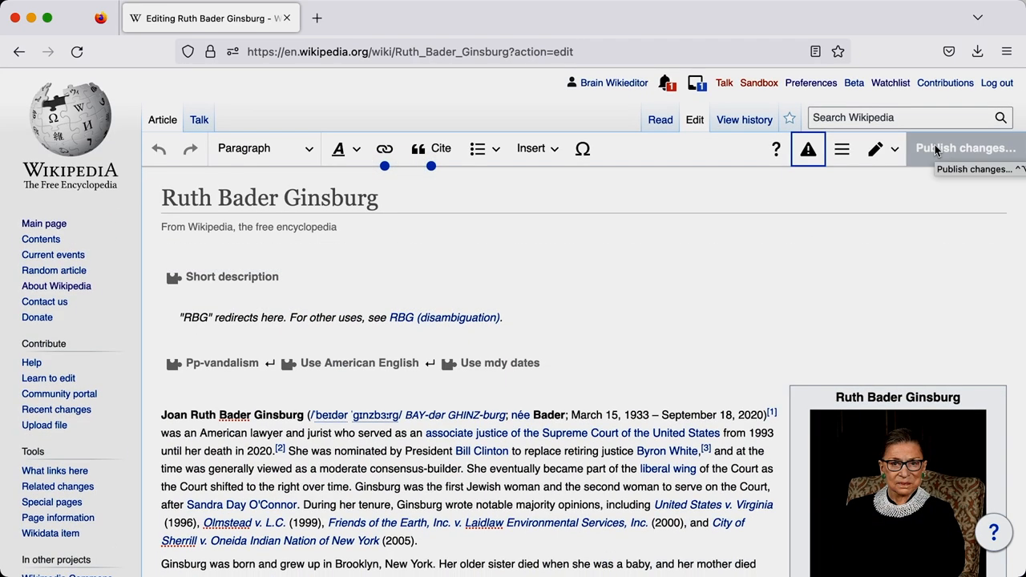
pyautogui.click(660, 120)
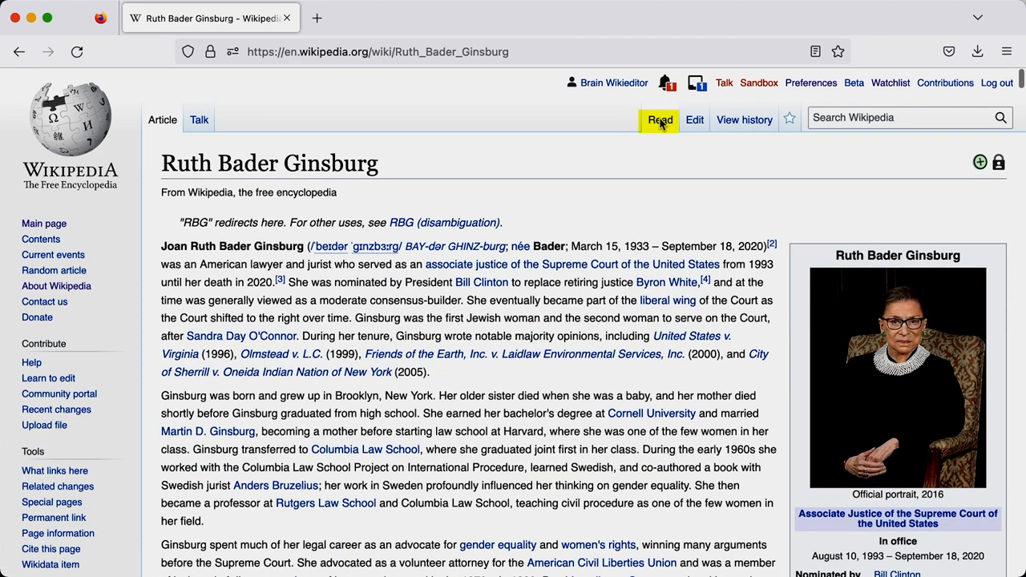
pyautogui.scroll(-3)
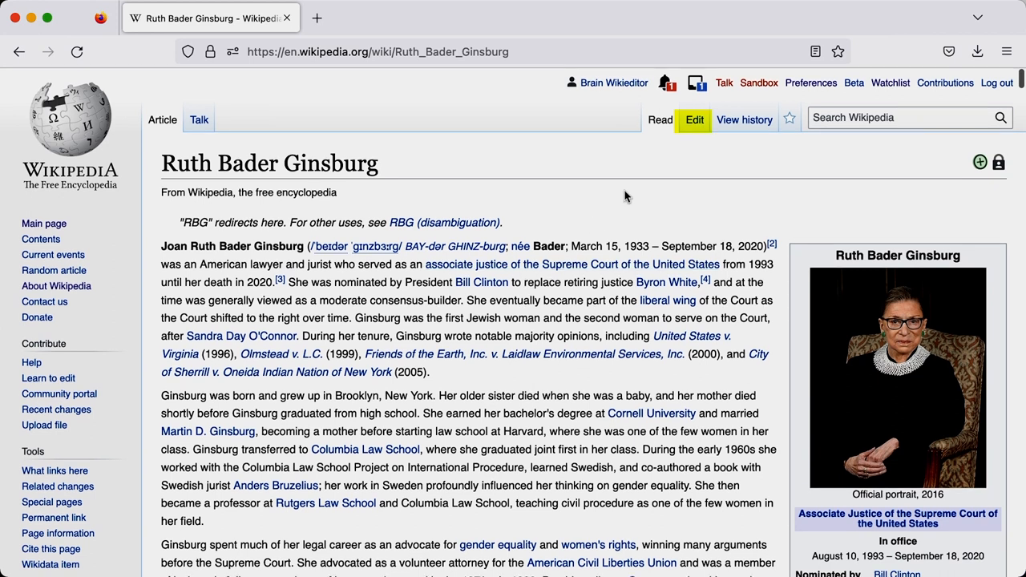
# - Reopen the visual editor, dismiss the protection notice, and scroll through the article body
pyautogui.click(693, 120)
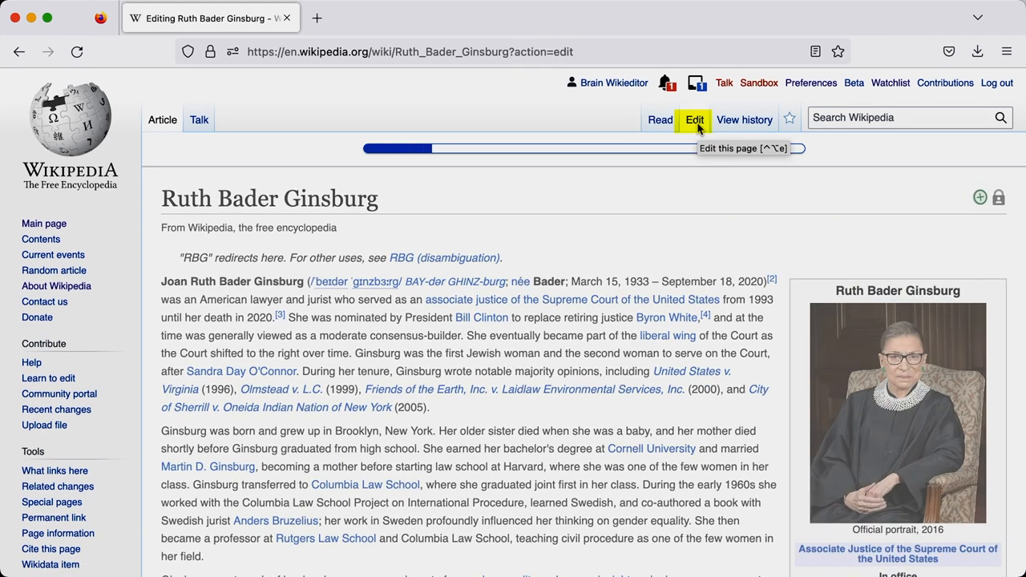
pyautogui.click(694, 120)
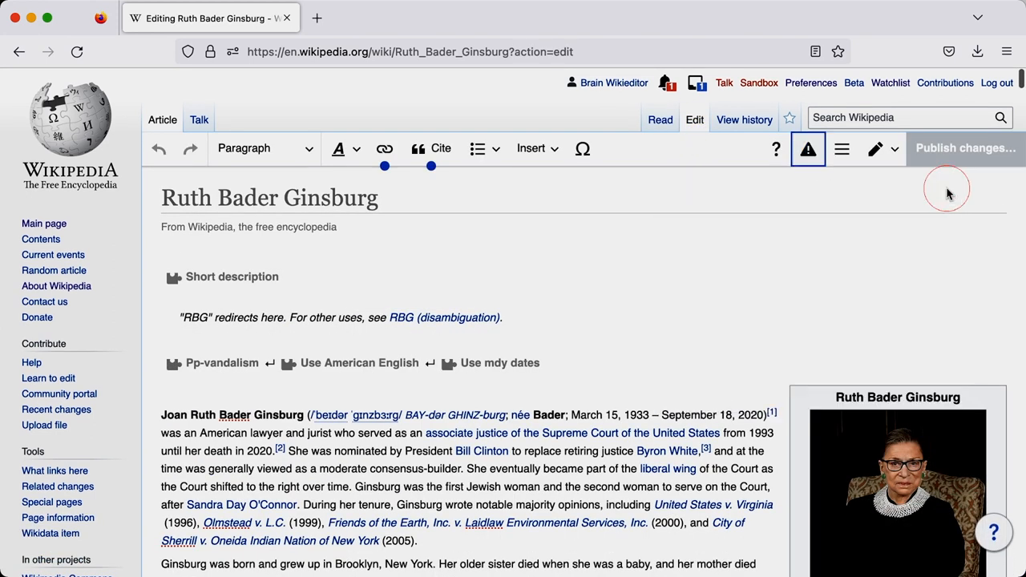
pyautogui.scroll(-3)
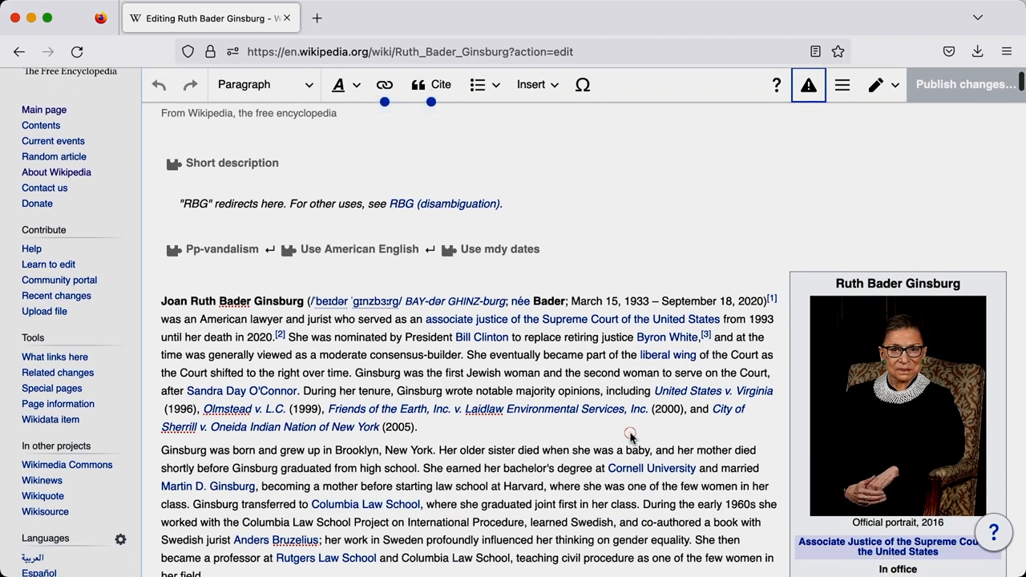
pyautogui.scroll(-3)
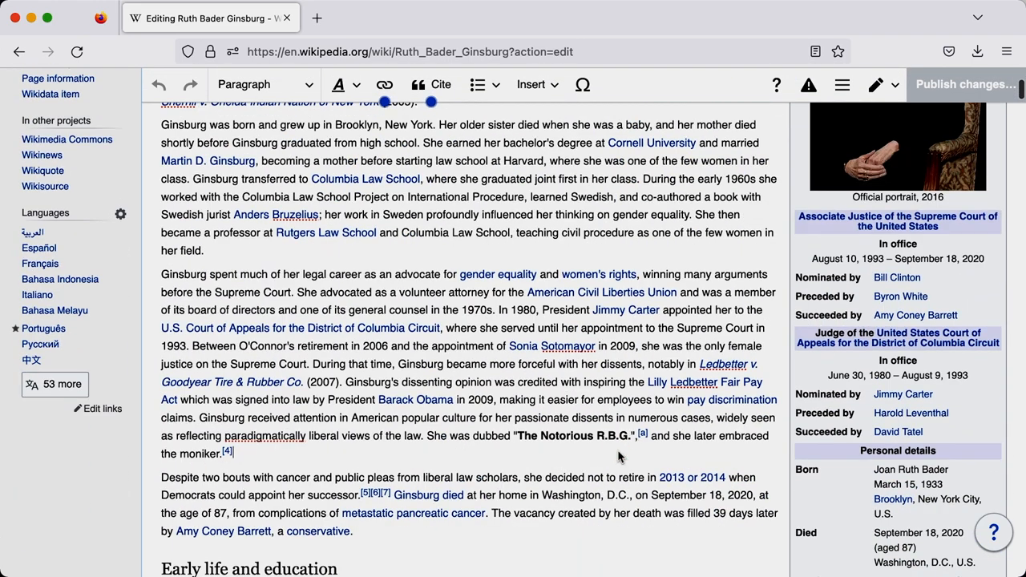
pyautogui.scroll(-3)
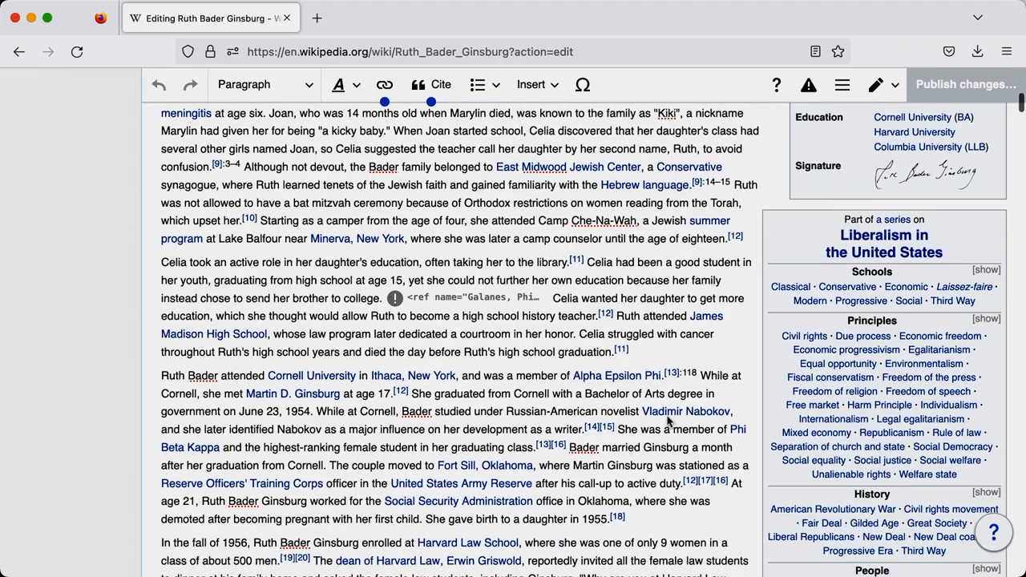
pyautogui.scroll(-3)
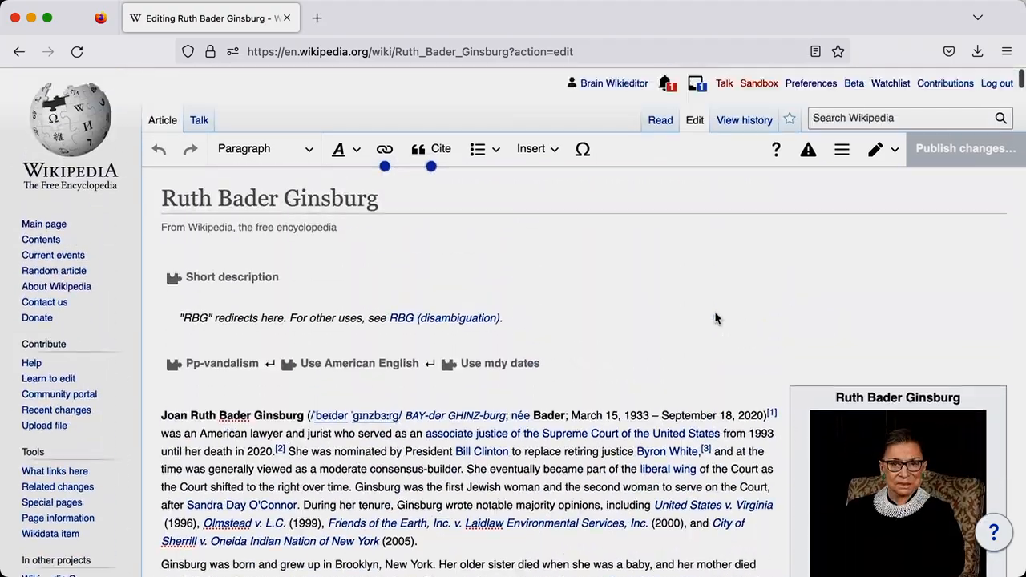
pyautogui.moveTo(965, 148)
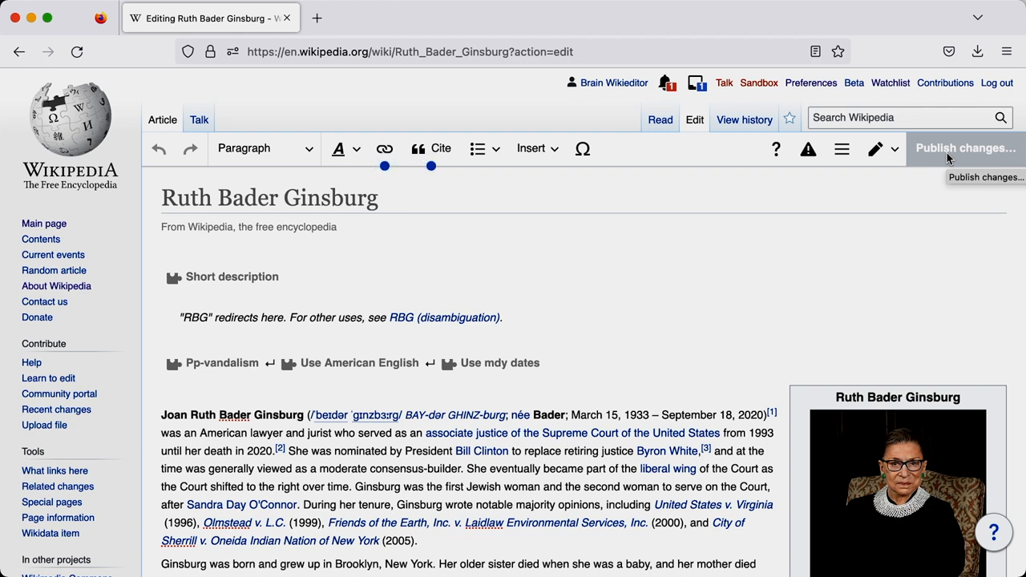
# - Switch the editor to Source editing from the pencil dropdown
pyautogui.click(881, 149)
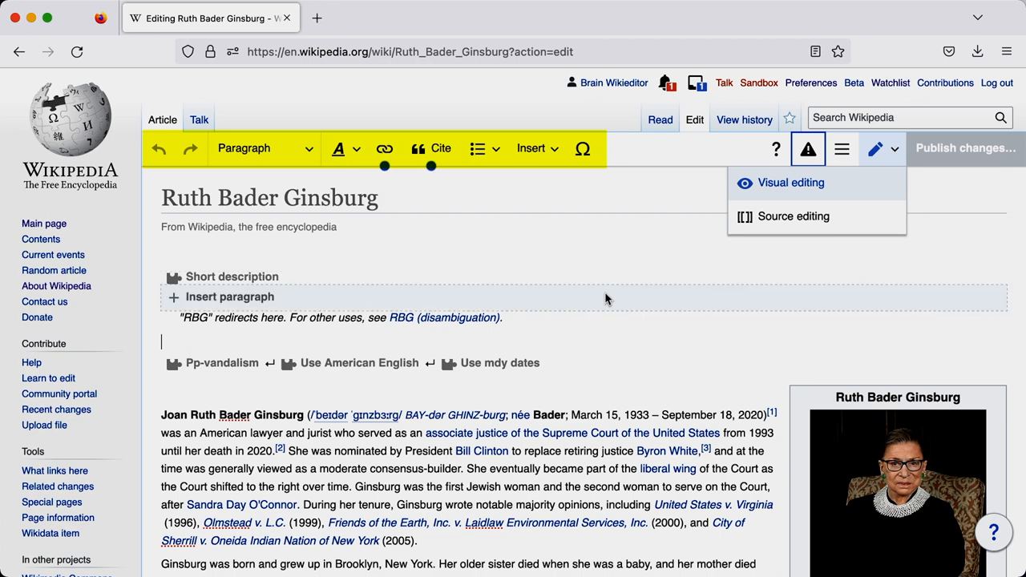
pyautogui.scroll(-3)
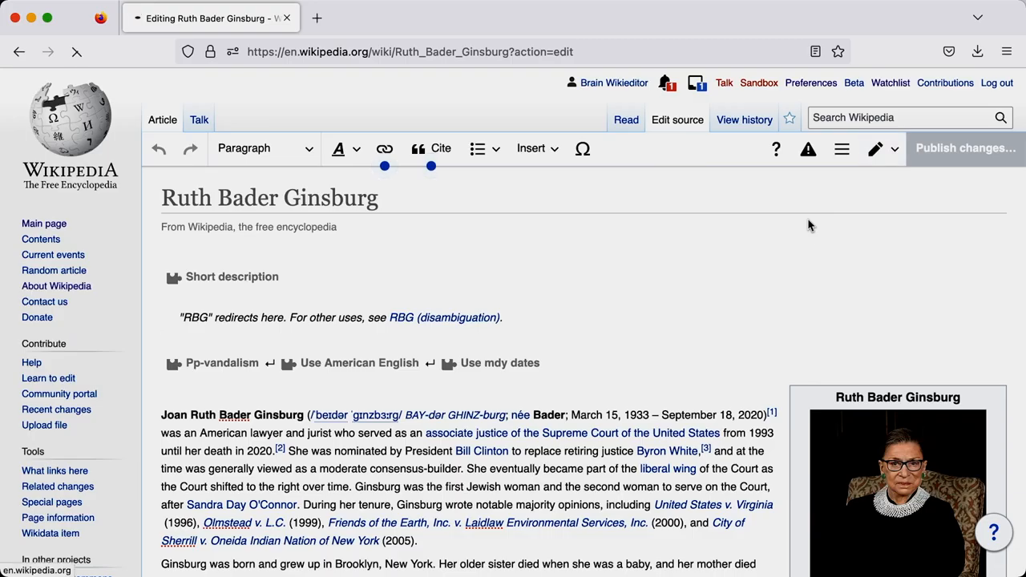
pyautogui.click(165, 338)
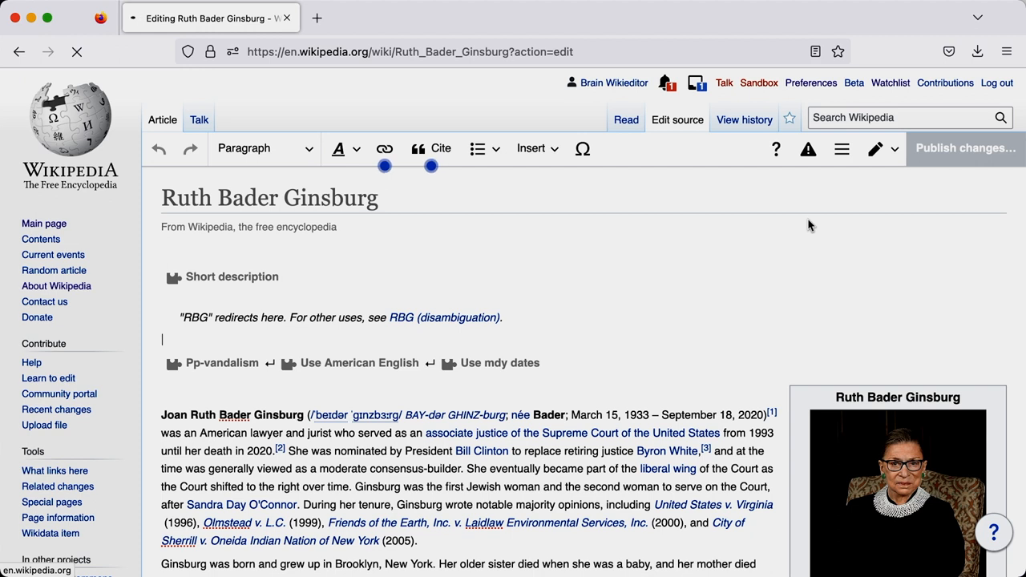
pyautogui.click(875, 149)
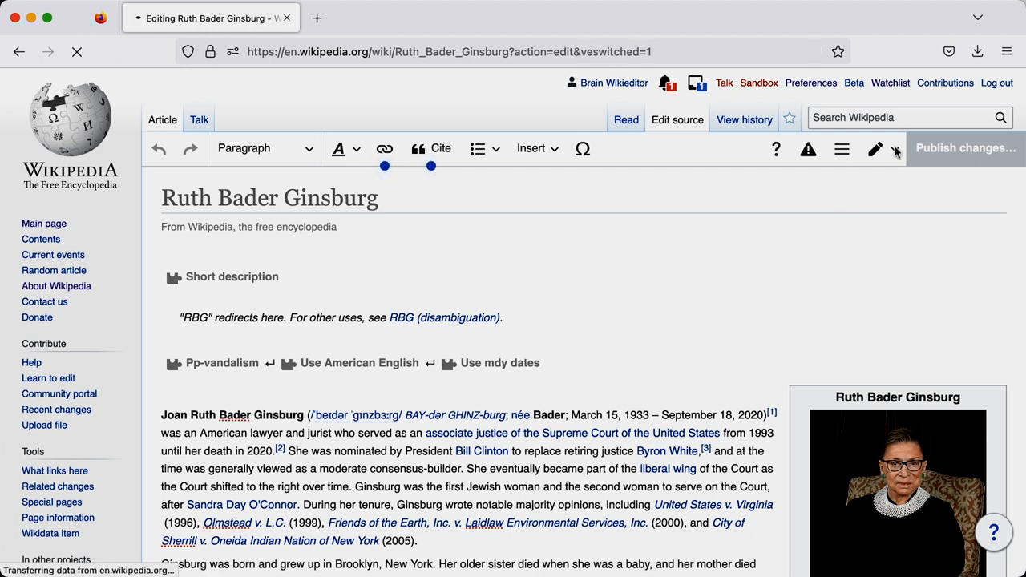
pyautogui.click(875, 149)
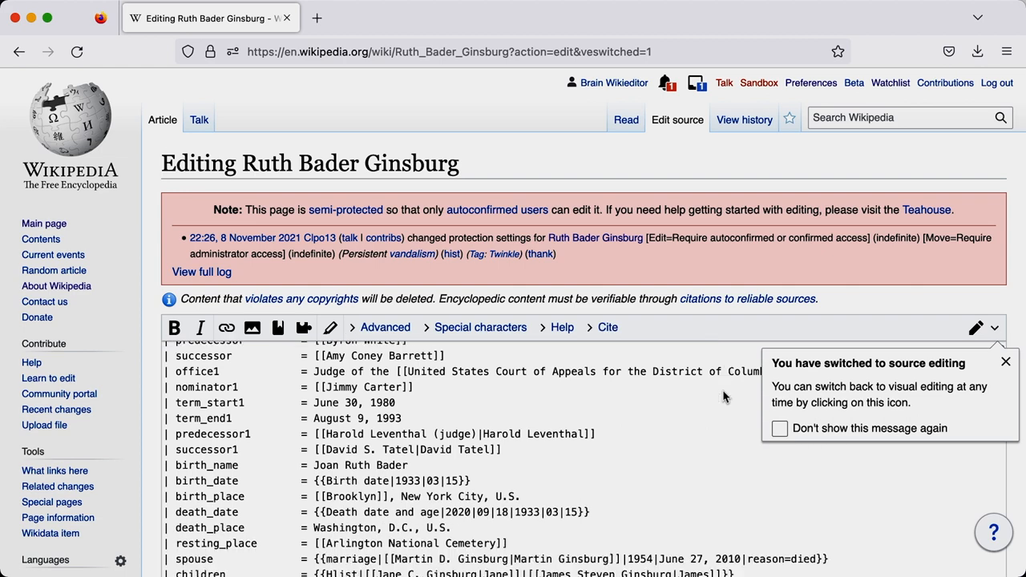
# - Scroll through the raw wikitext into the early-life section
pyautogui.scroll(-3)
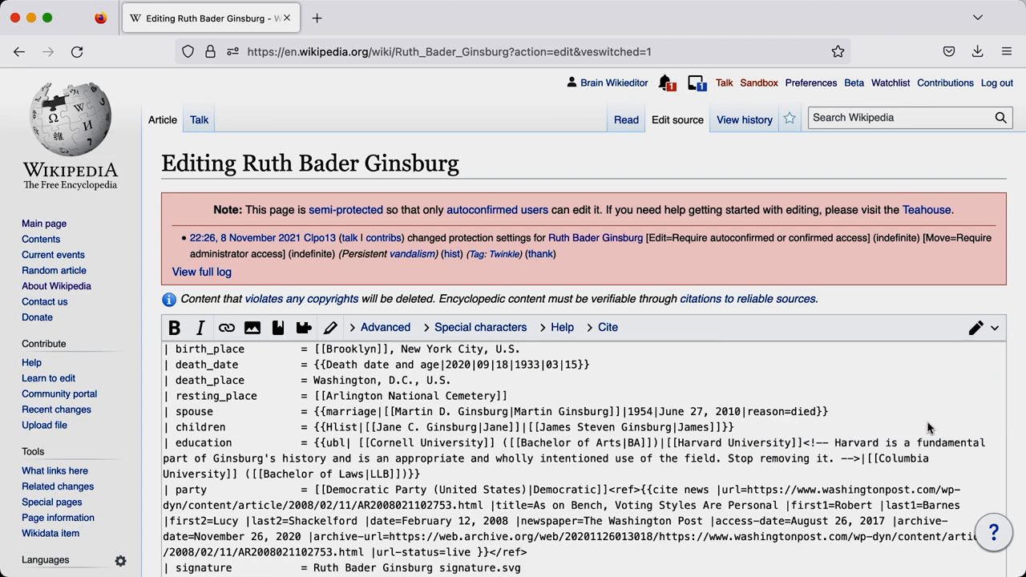
pyautogui.scroll(-3)
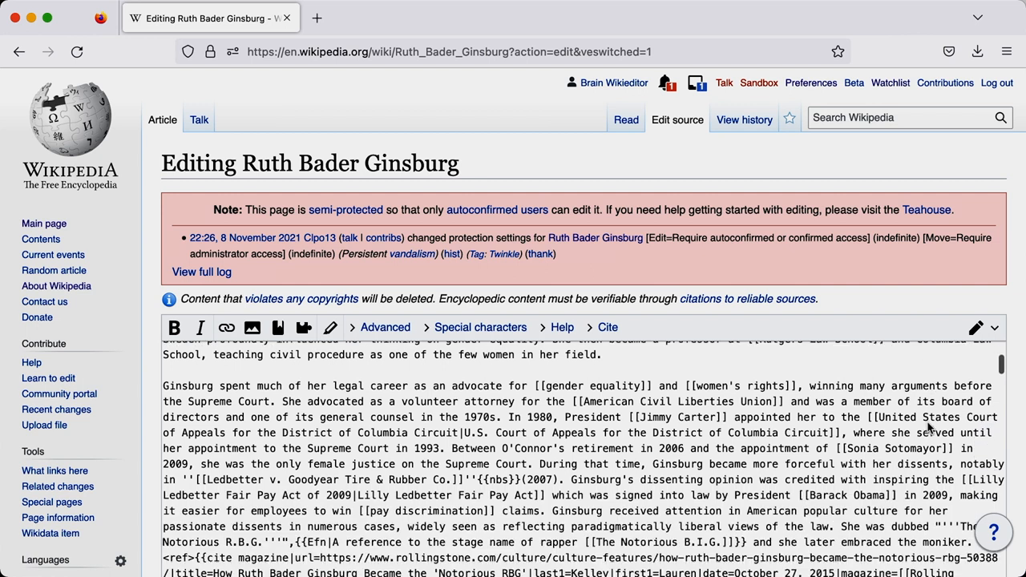
pyautogui.scroll(-3)
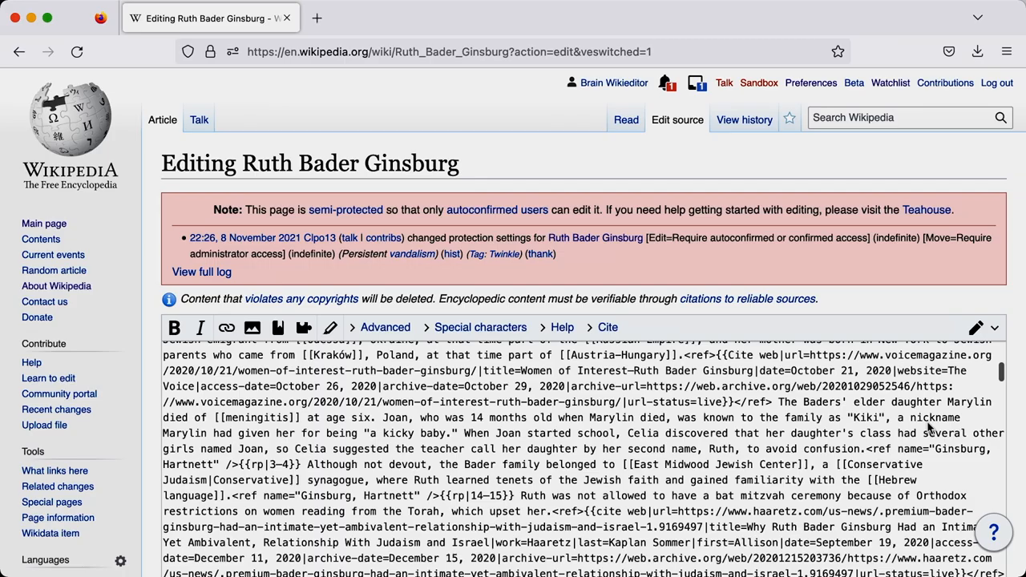
pyautogui.click(994, 328)
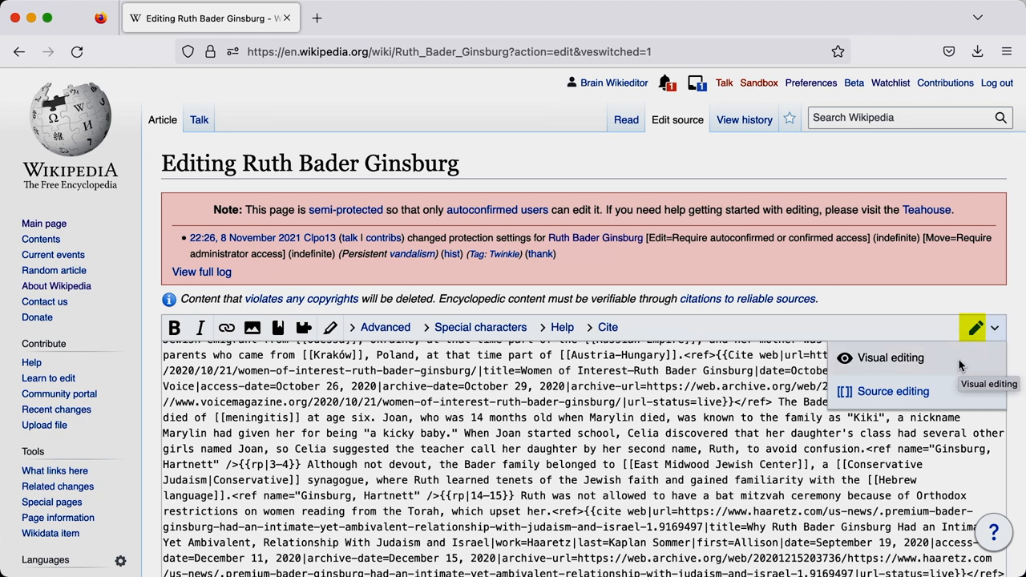
# - Switch back to Visual editing, then exit to the Read view
pyautogui.click(891, 391)
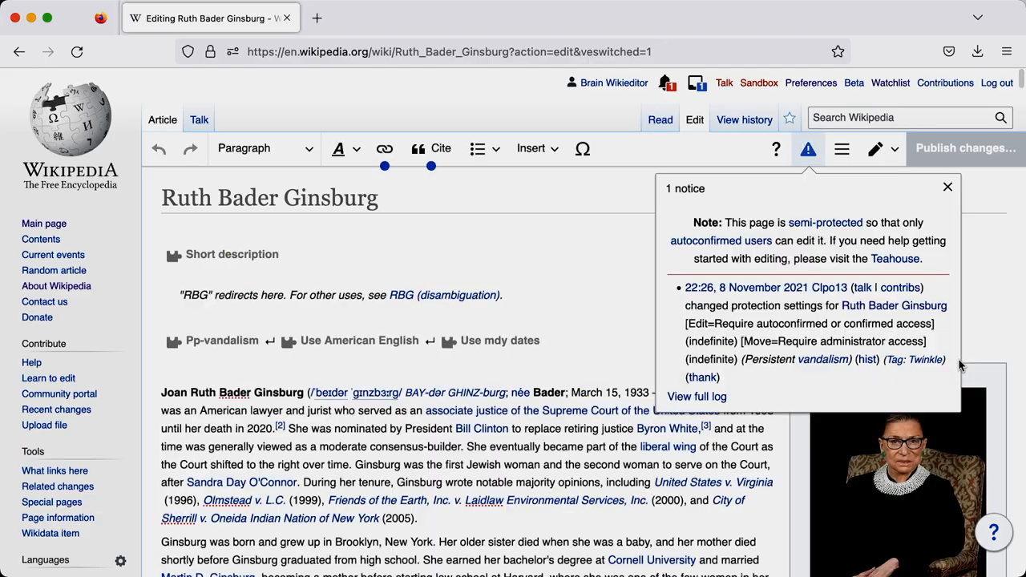
pyautogui.click(660, 120)
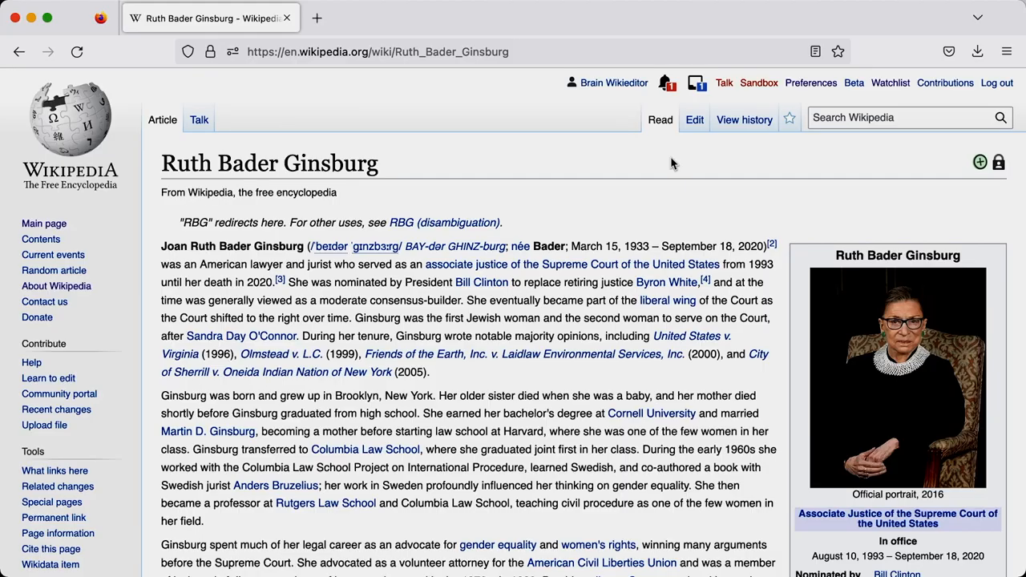
# - Open View history and scroll through revisions from October back to August 2022
pyautogui.click(743, 120)
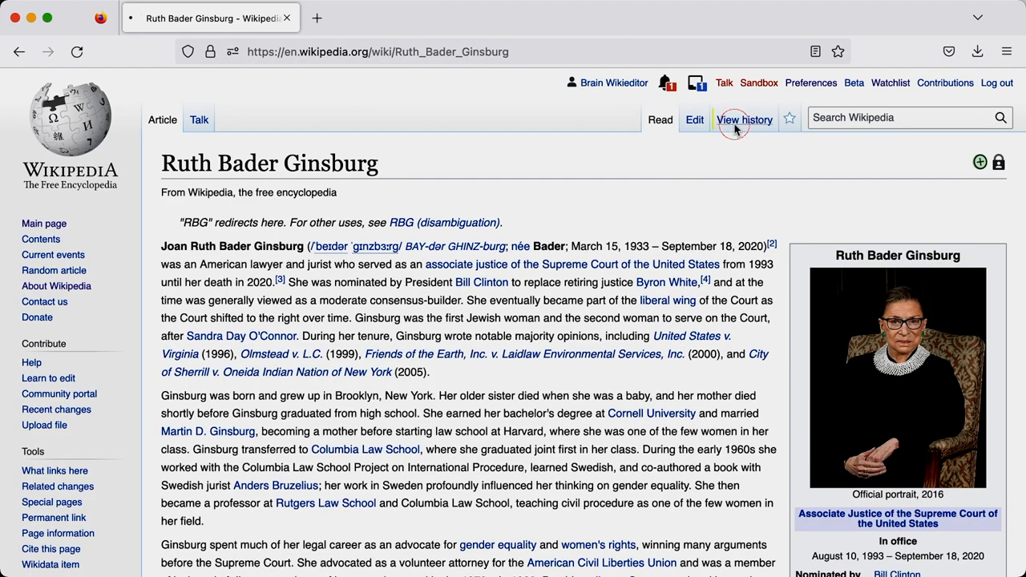
pyautogui.click(744, 119)
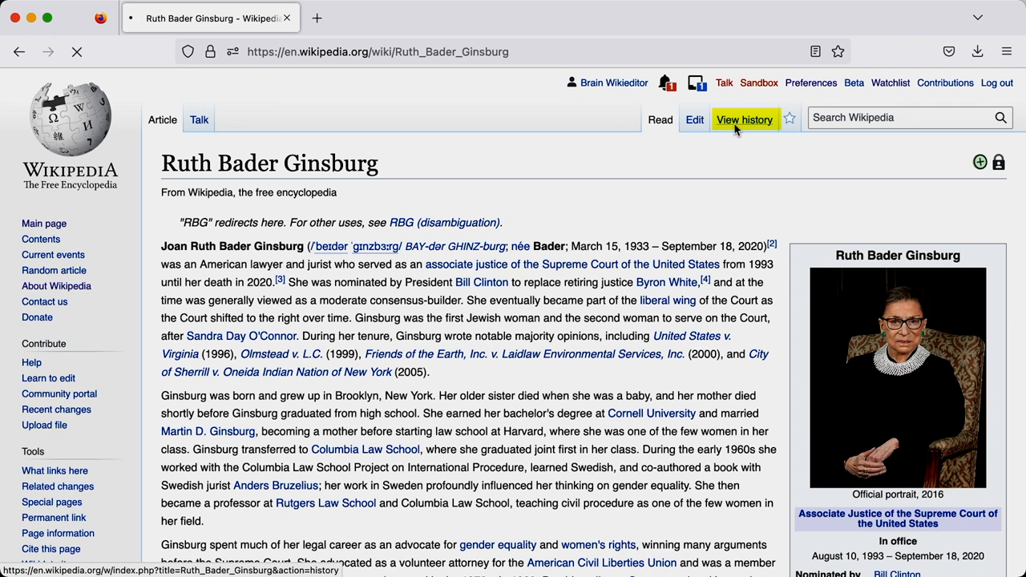
pyautogui.click(744, 120)
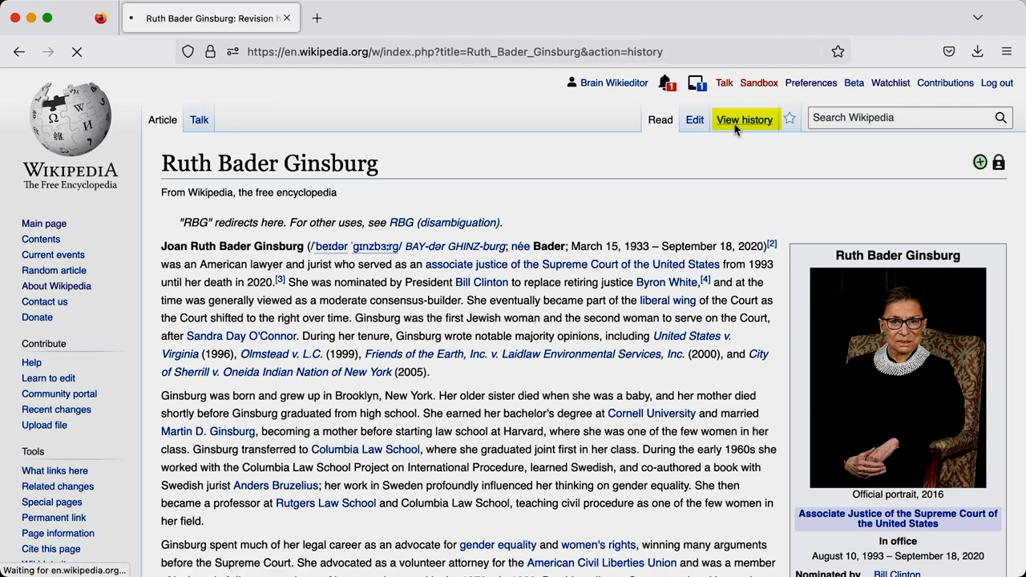
pyautogui.click(744, 120)
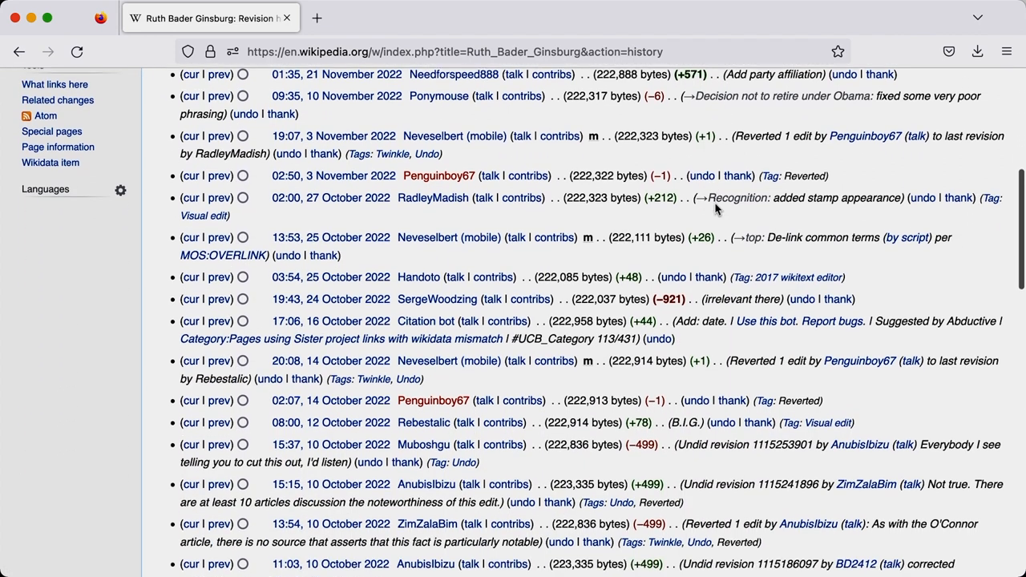
pyautogui.scroll(-3)
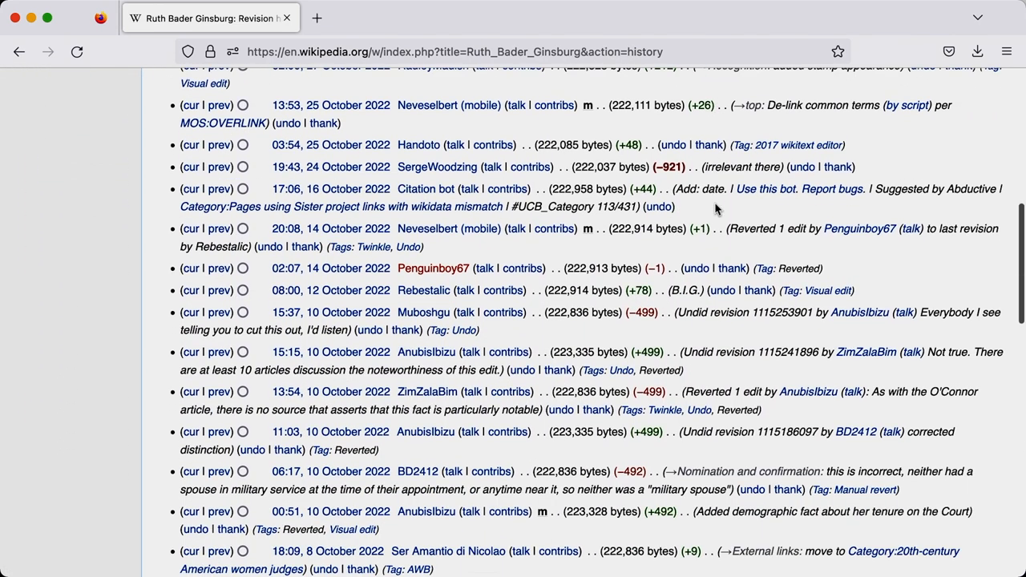
pyautogui.scroll(-3)
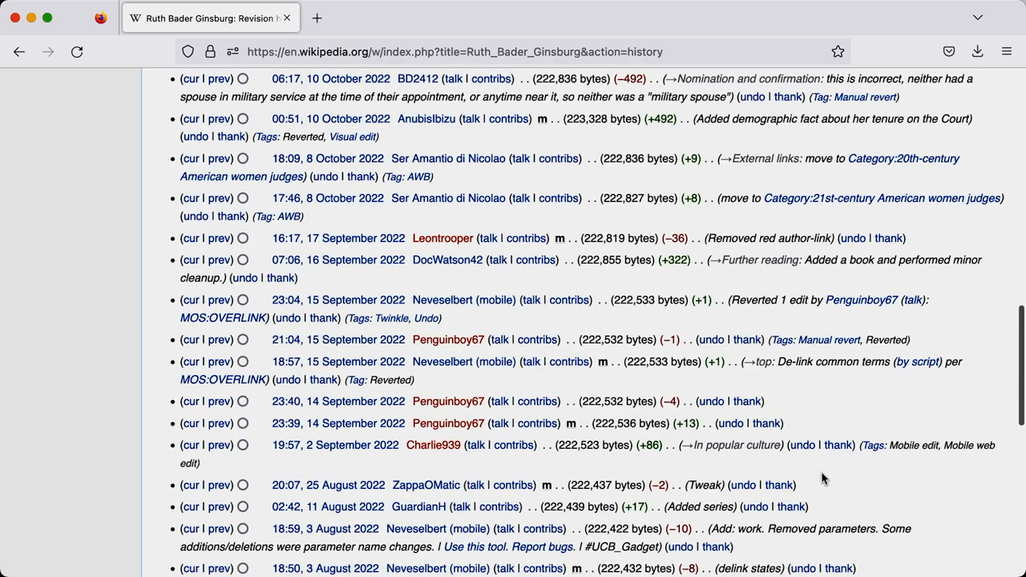
pyautogui.doubleClick(448, 339)
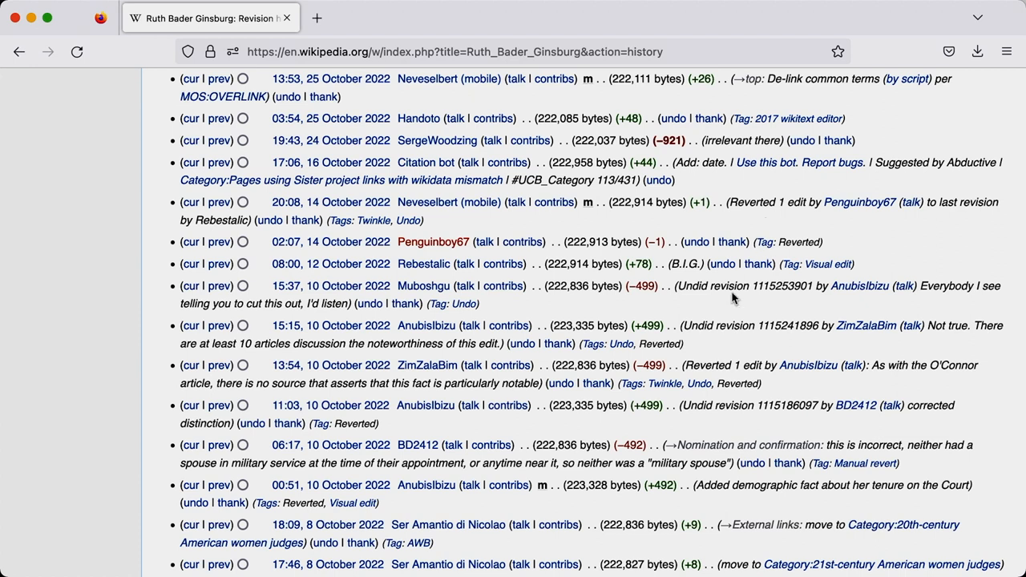
pyautogui.moveTo(760, 346)
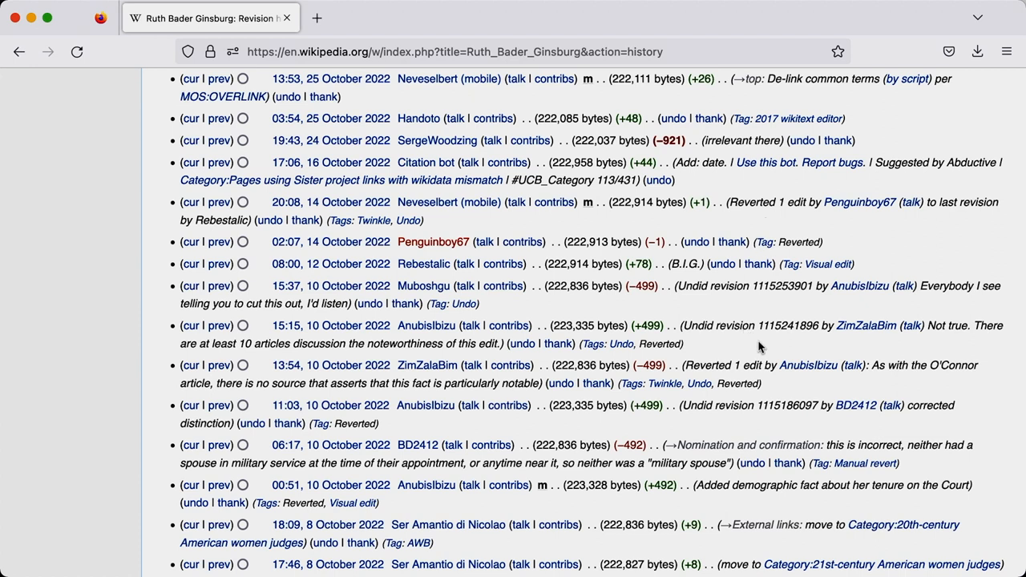
pyautogui.moveTo(770, 425)
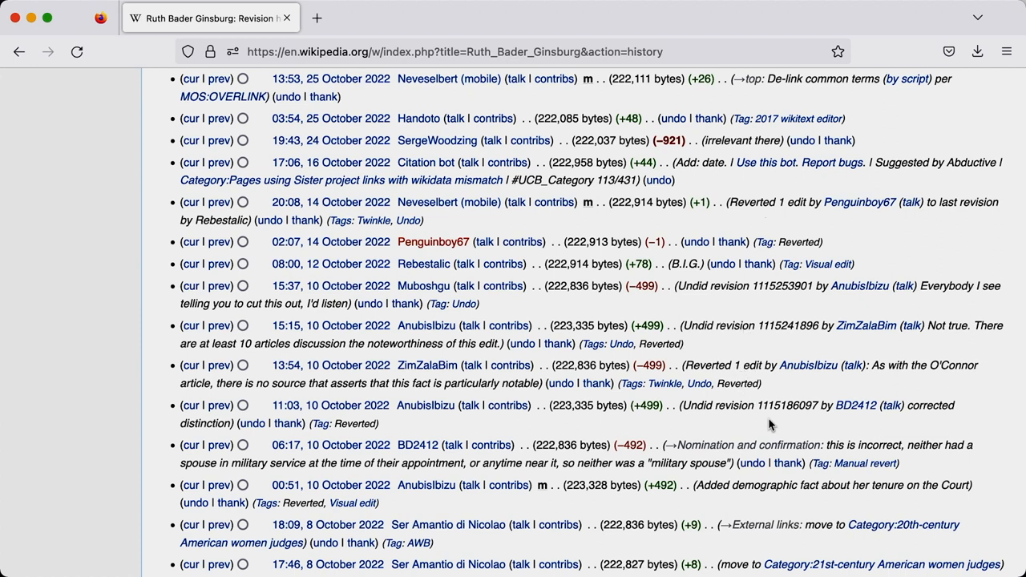
pyautogui.scroll(-3)
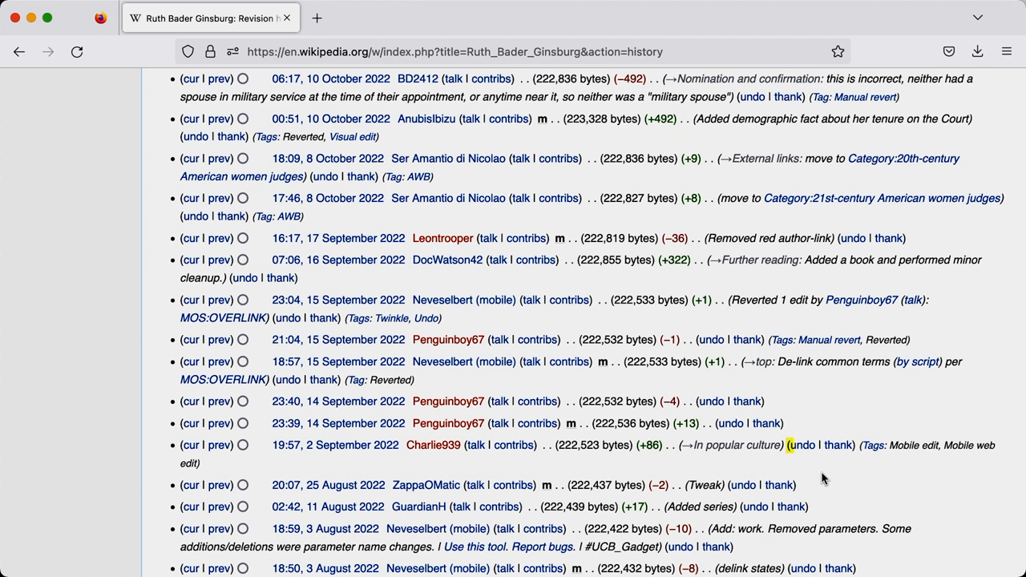
pyautogui.moveTo(802, 445)
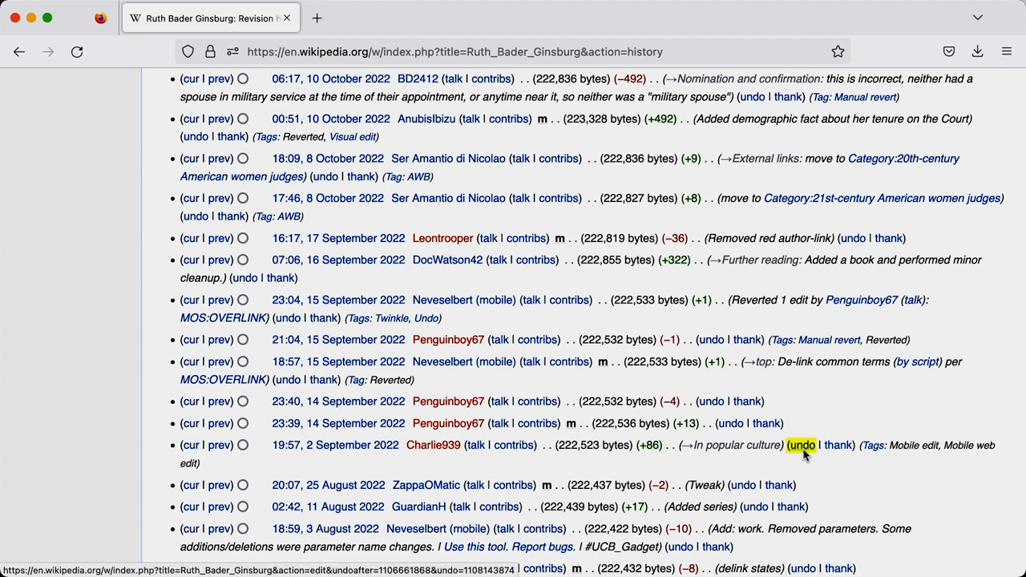
# - Undo the 19:57, 2 September 2022 revision and scroll the comparison of old and proposed text
pyautogui.click(801, 445)
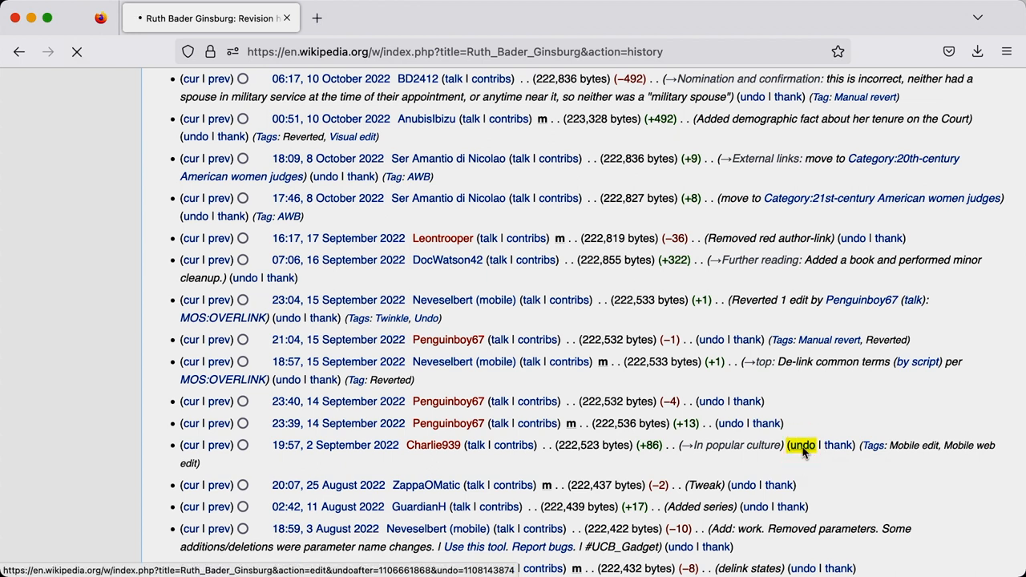
pyautogui.click(802, 445)
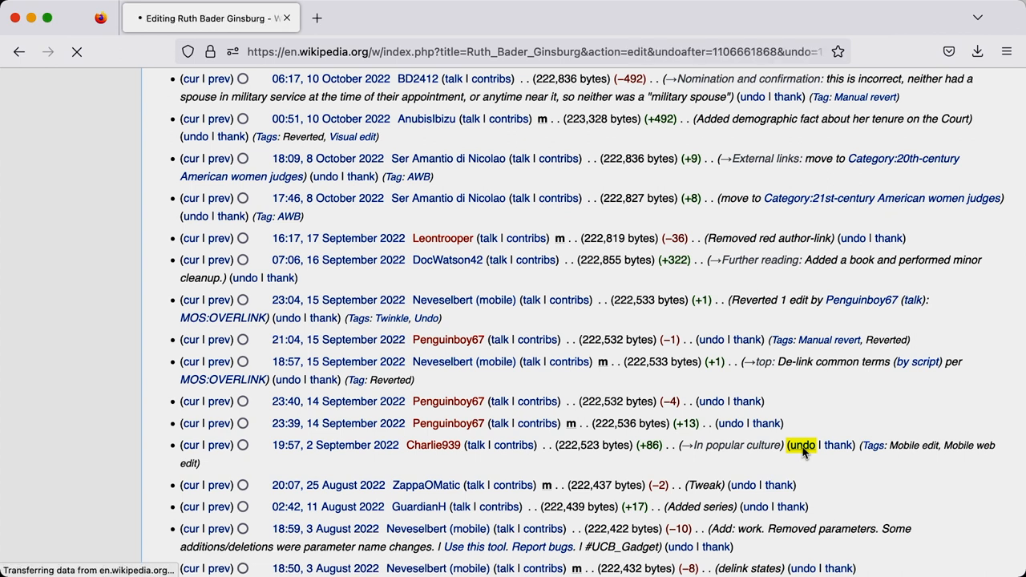
pyautogui.click(802, 445)
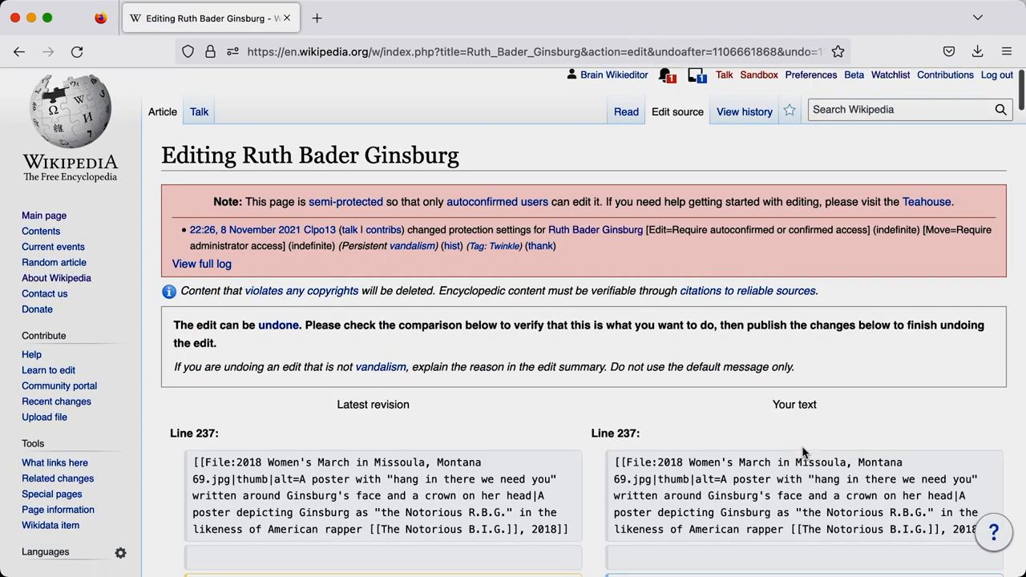
pyautogui.scroll(-3)
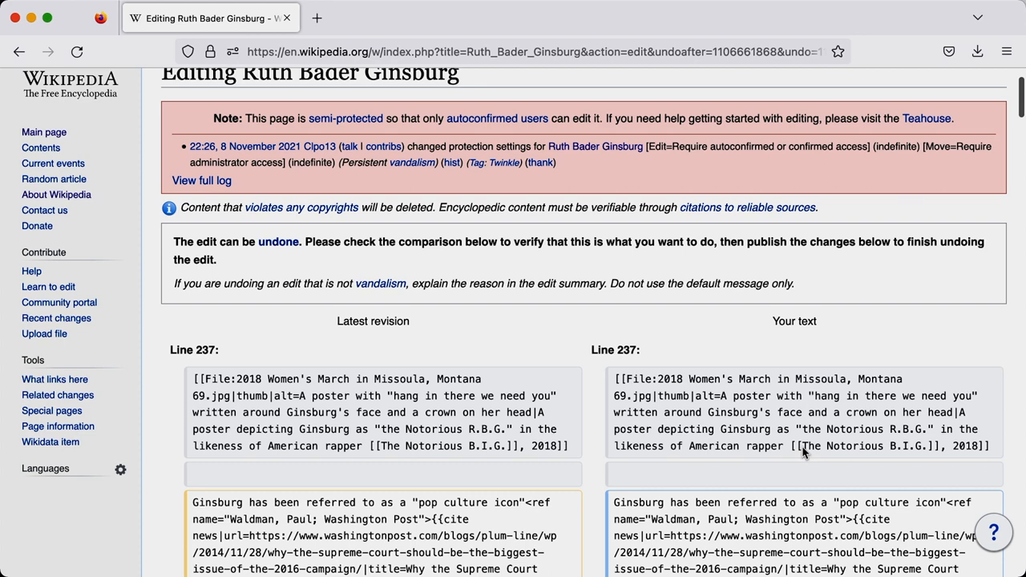